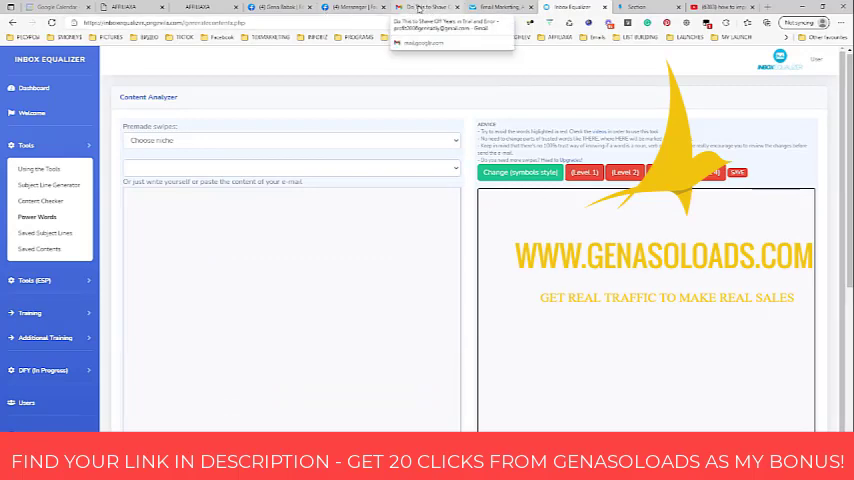
Step: Copy the subject line 'Do This to Shave Off Years in Trial and Error' from the Gmail message
{"action": "left_click", "coordinate": [444, 8]}
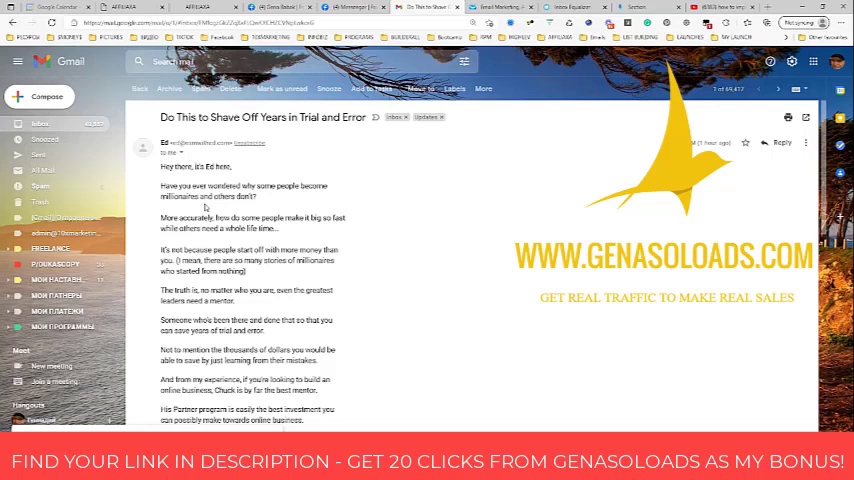
{"action": "mouse_move", "coordinate": [204, 208]}
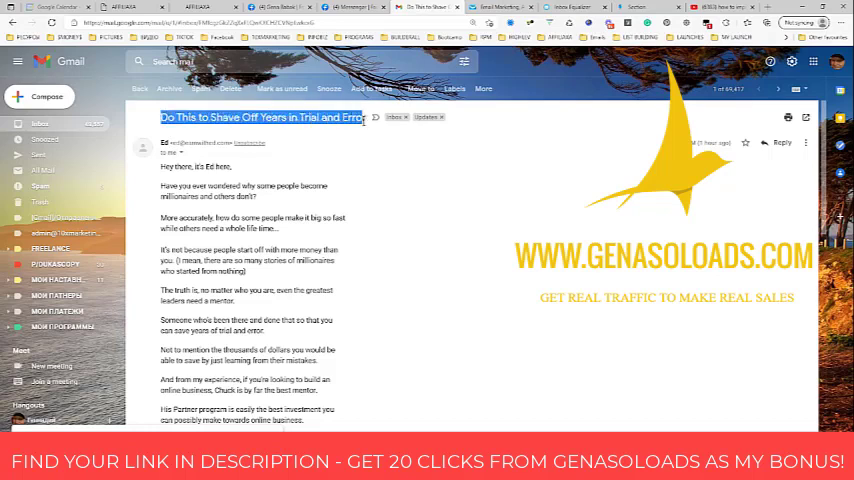
{"action": "right_click", "coordinate": [262, 116]}
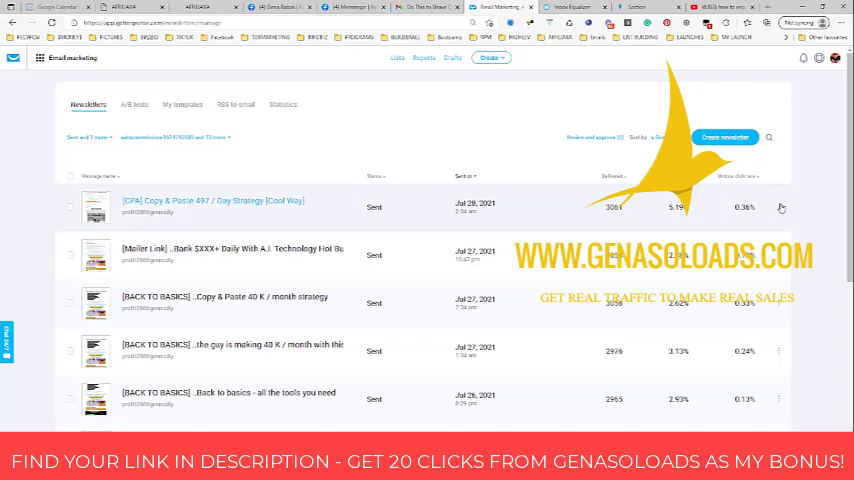
Step: Replace the draft newsletter's subject with 'Do This to Shave Off Years in Trial and Error'
{"action": "left_click", "coordinate": [780, 208]}
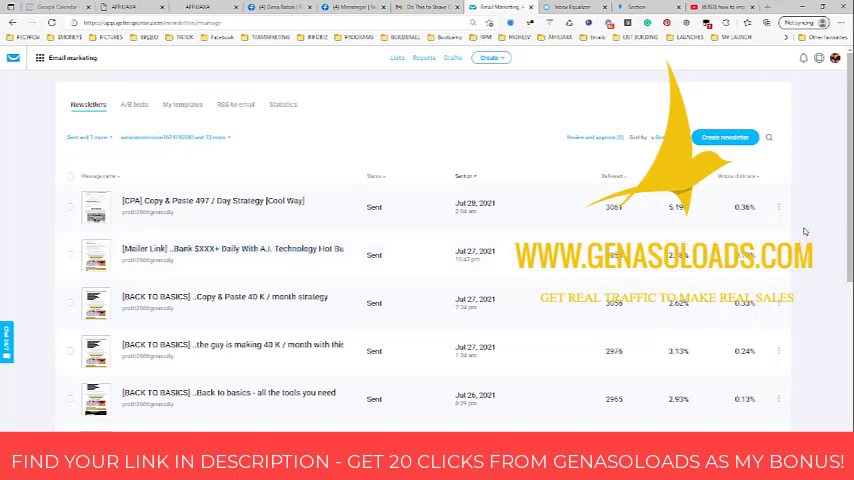
{"action": "left_click", "coordinate": [778, 208]}
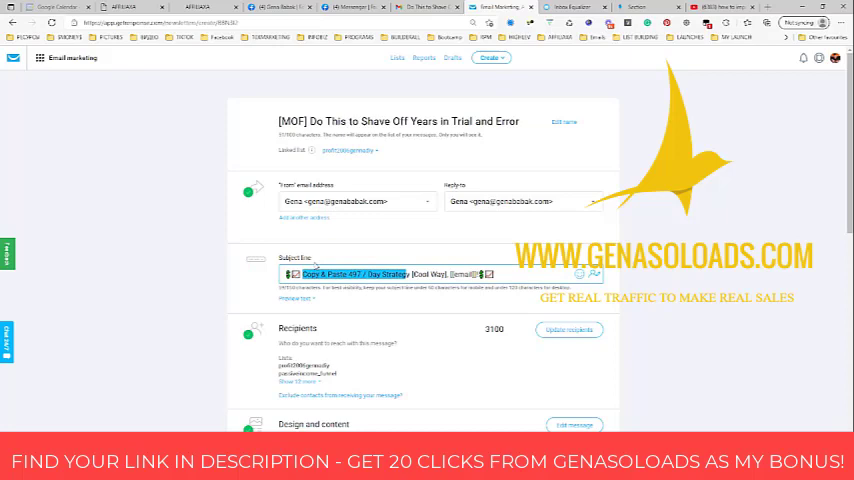
{"action": "type", "text": "Do This to Shave Off Years in Trial and Error [email]💲📨"}
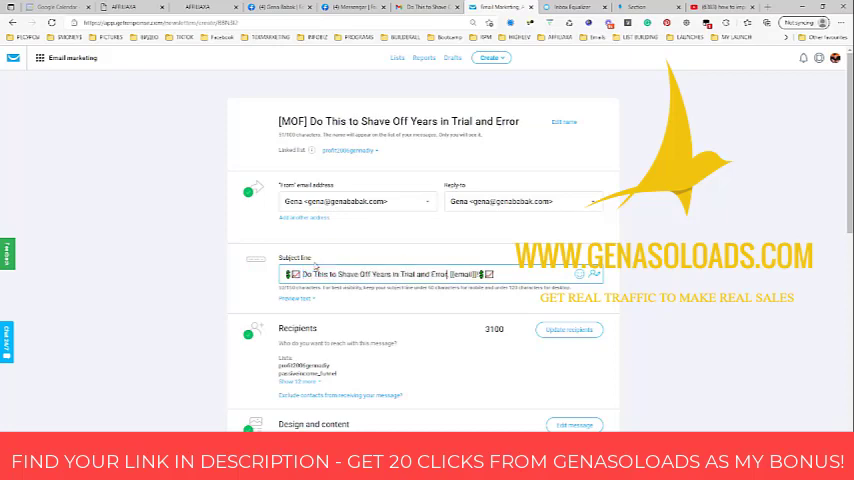
{"action": "scroll", "scroll_direction": "down", "scroll_amount": 3}
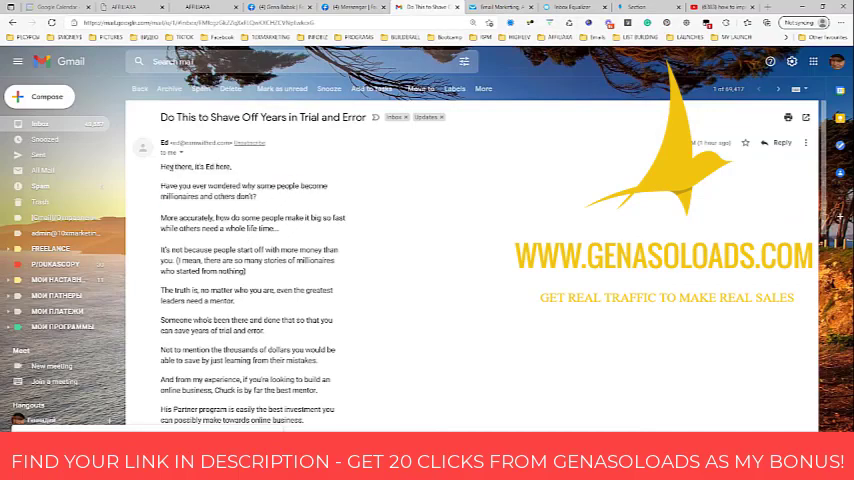
Step: Copy the Gmail message body and paste it into Inbox Equalizer's Content Analyzer
{"action": "scroll", "scroll_direction": "down", "scroll_amount": 3}
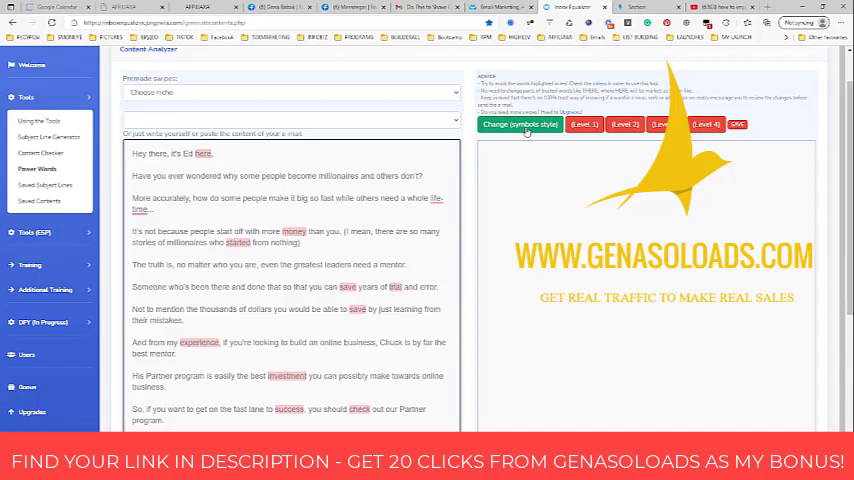
Step: Move the spam-checked body text into the GetResponse newsletter's text block above the image
{"action": "left_click", "coordinate": [520, 124]}
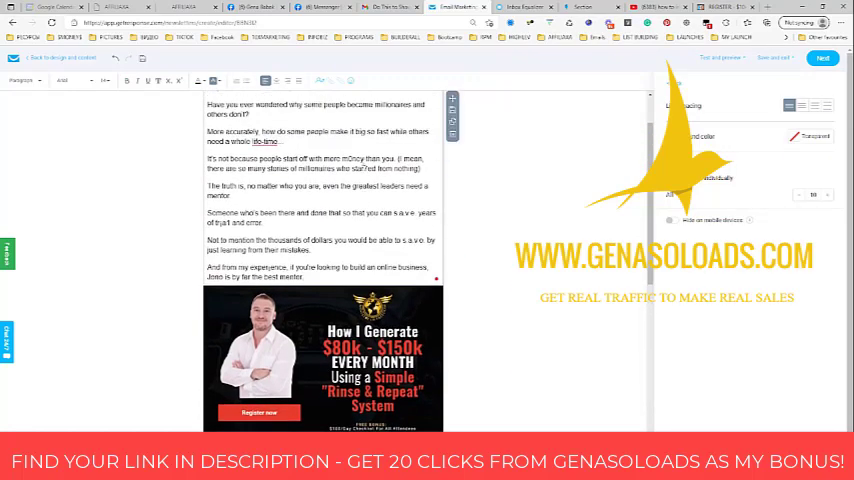
Step: Link the closing masterclass phrase about building an online business to its URL
{"action": "scroll", "scroll_direction": "down", "scroll_amount": 3}
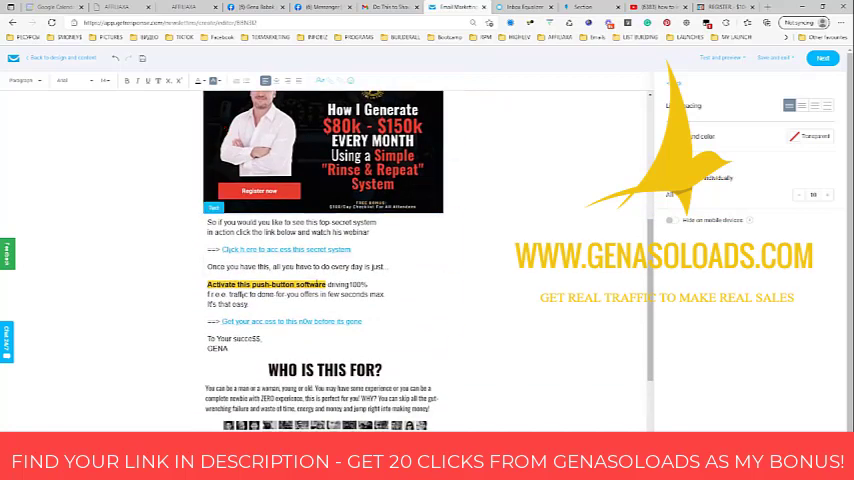
{"action": "left_click", "coordinate": [300, 290]}
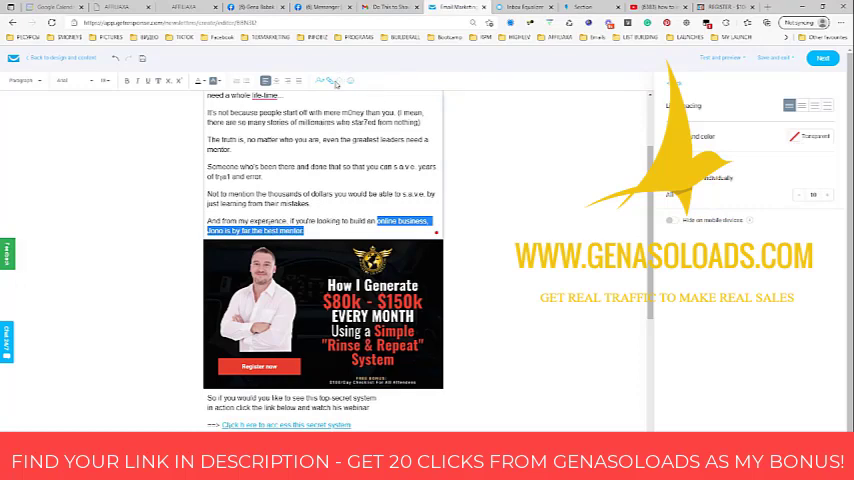
{"action": "left_click", "coordinate": [322, 80]}
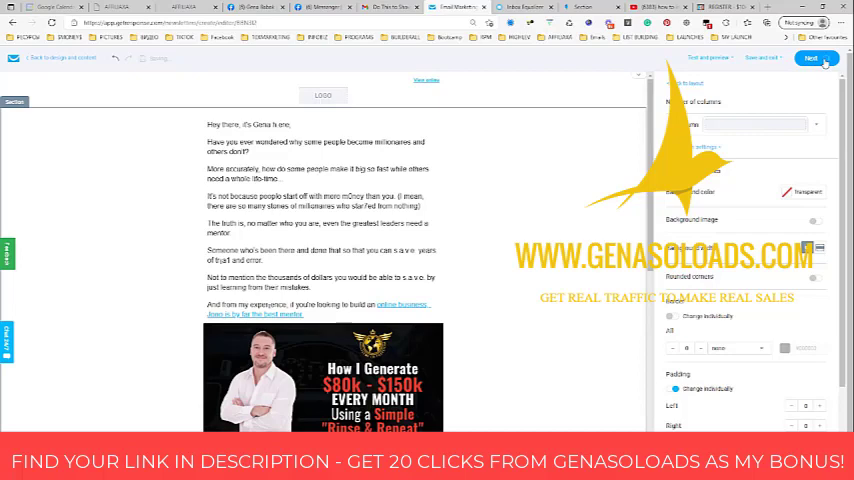
Step: Schedule the newsletter for later with Perfect timing enabled, reaching the 'Great job!' confirmation
{"action": "left_click", "coordinate": [812, 56]}
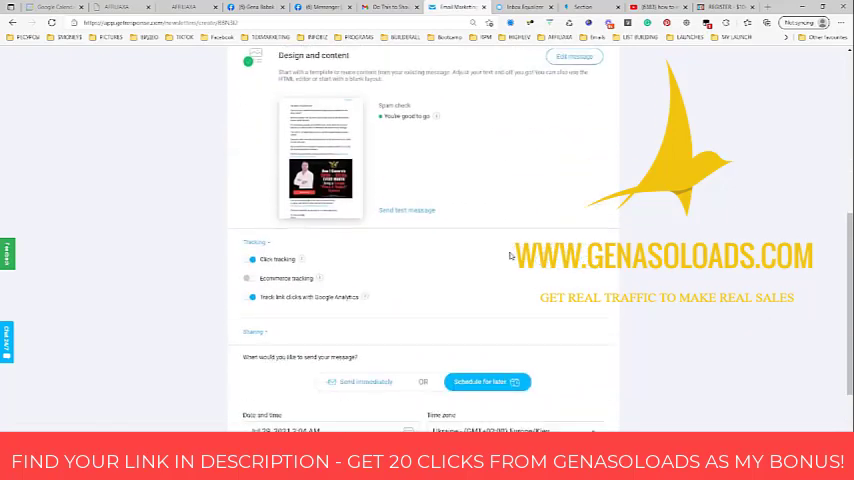
{"action": "scroll", "scroll_direction": "down", "scroll_amount": 3}
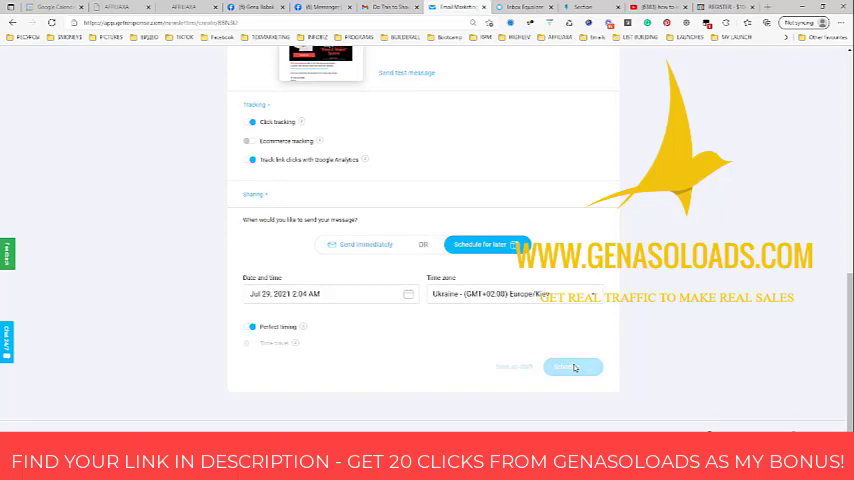
{"action": "left_click", "coordinate": [572, 366]}
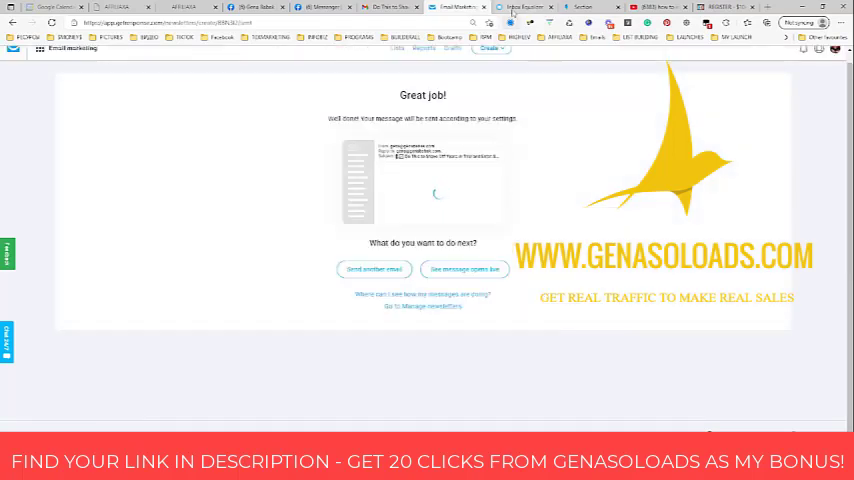